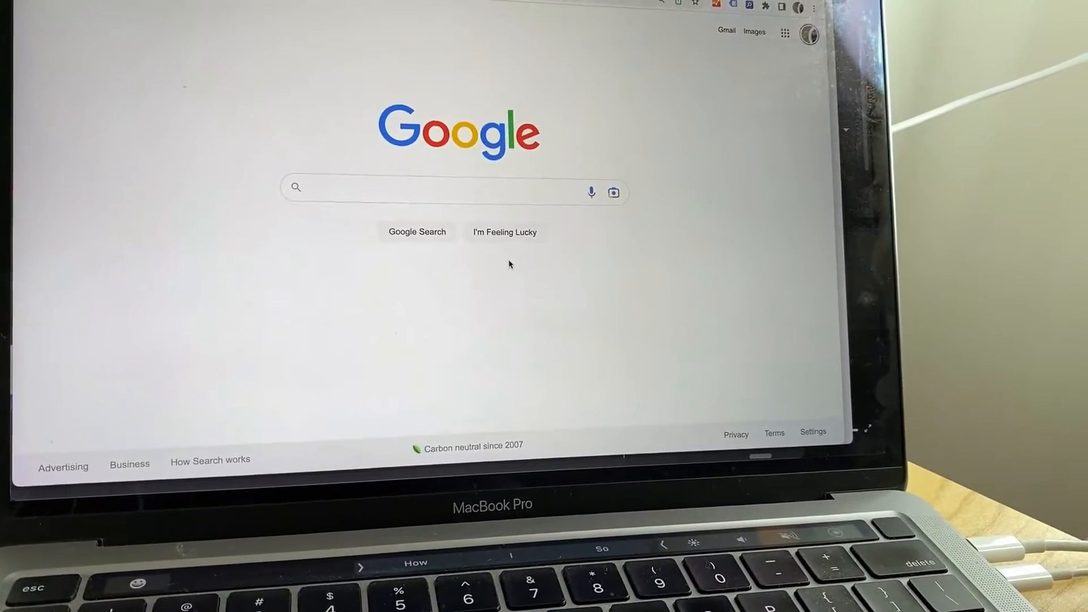
Step: Bring up About This Mac from the Apple menu to see the MacBook Pro summary
left_click(454, 188)
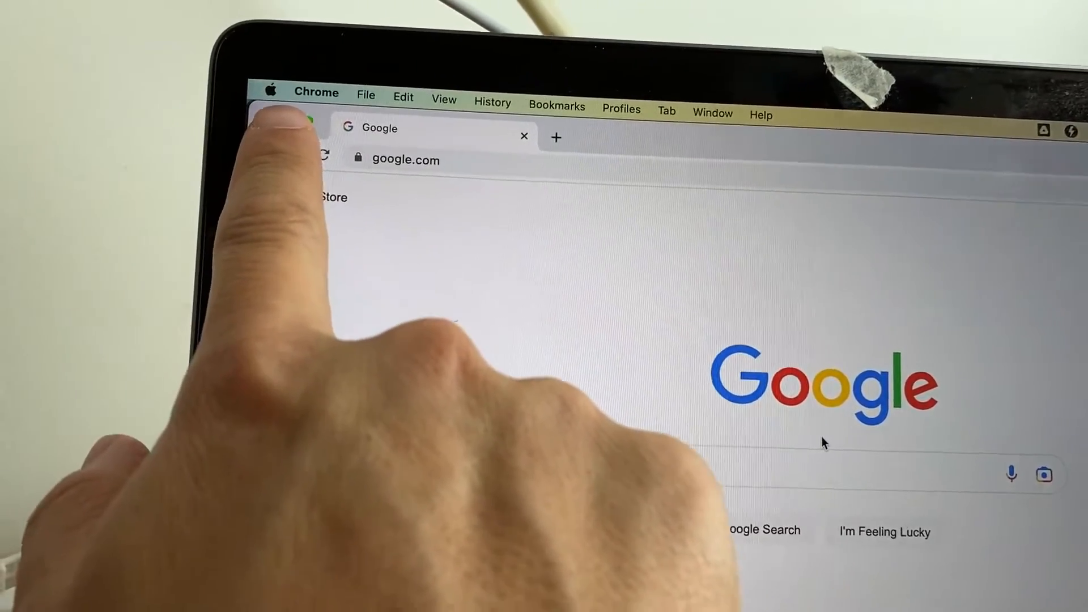
left_click(272, 90)
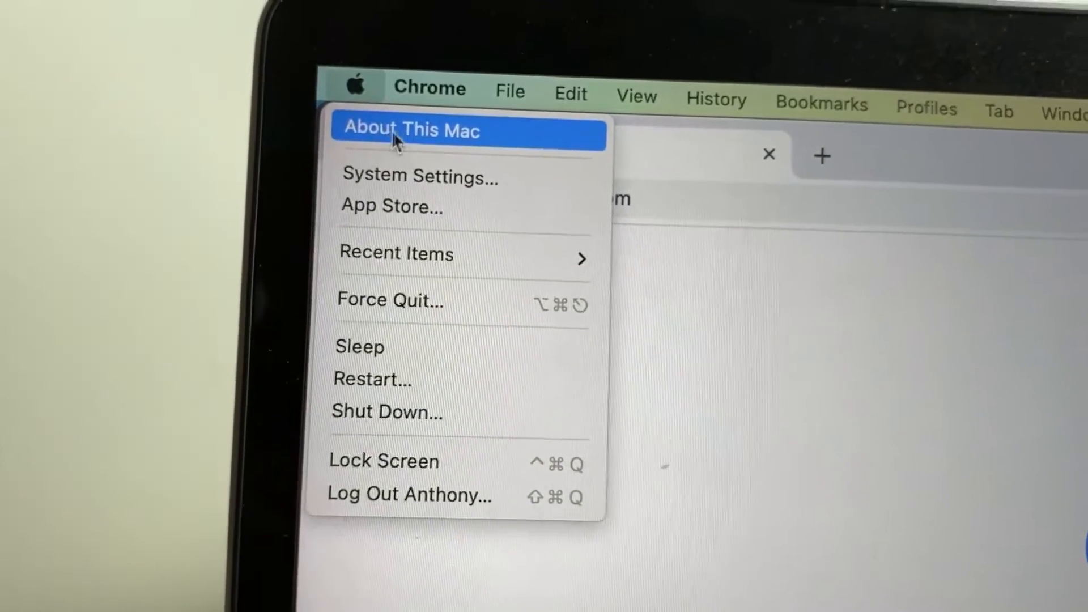
left_click(411, 131)
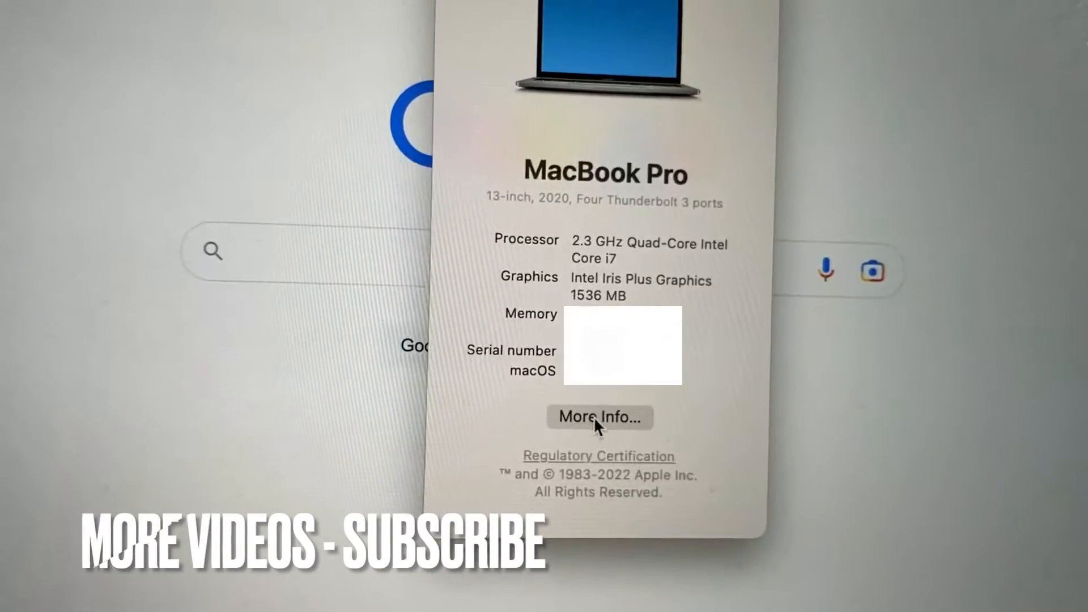
Step: Go to More Info to reach the full General > About pane with coverage details
left_click(600, 417)
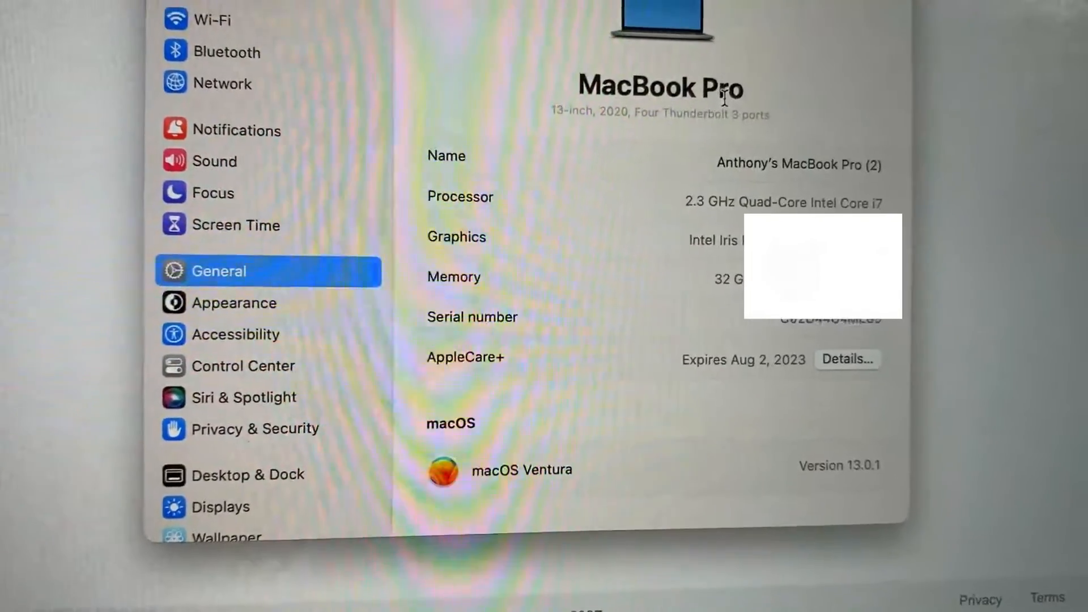
Step: Scroll the About pane to the AppleCare+ line showing coverage expiring Aug 2, 2023
scroll("down", 3)
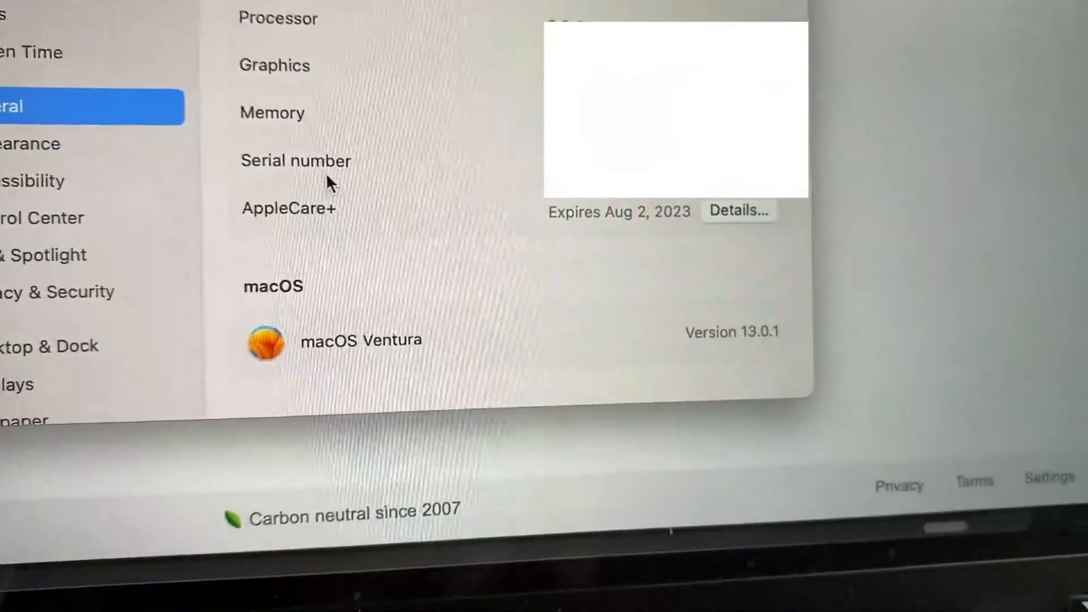
scroll("down", 3)
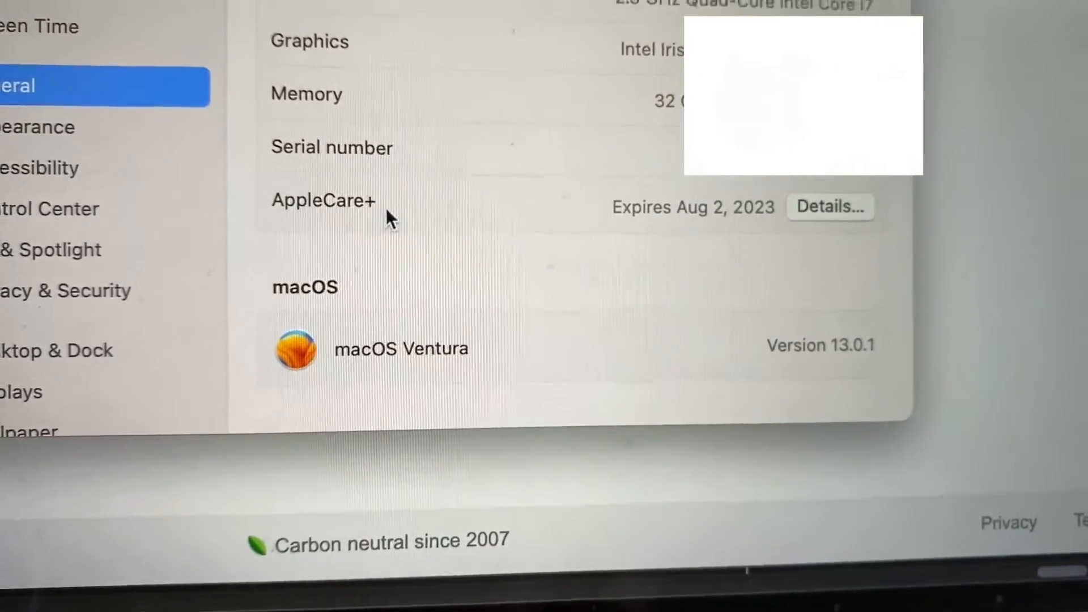
scroll("down", 3)
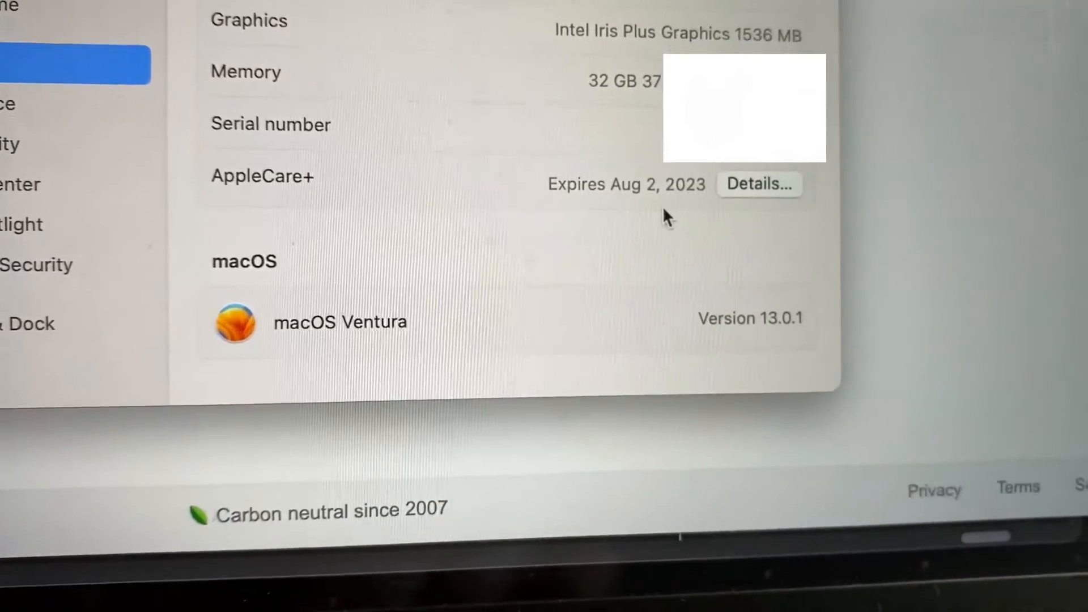
scroll("down", 3)
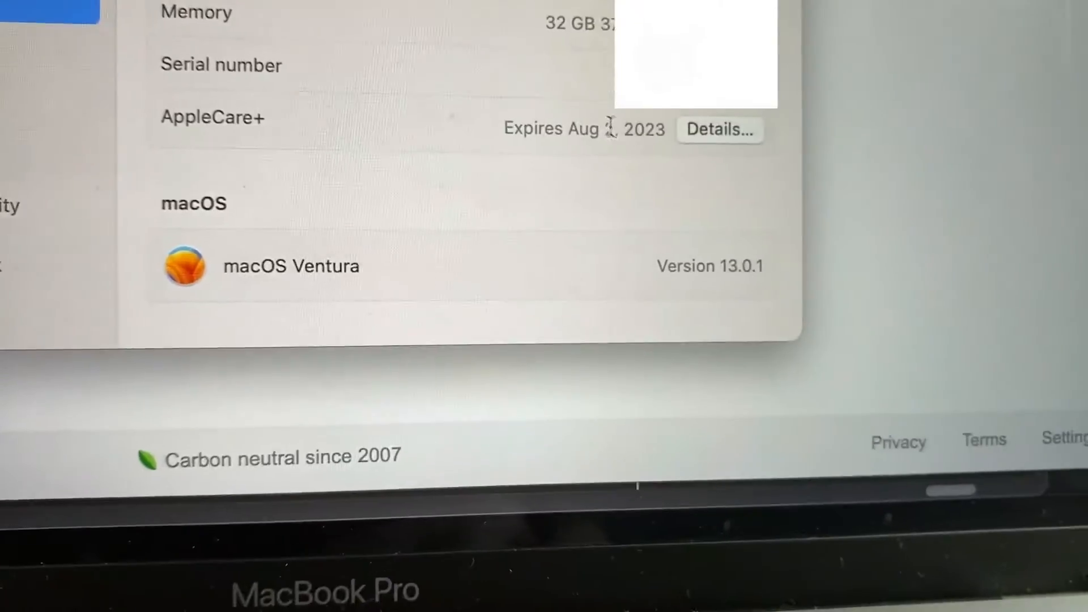